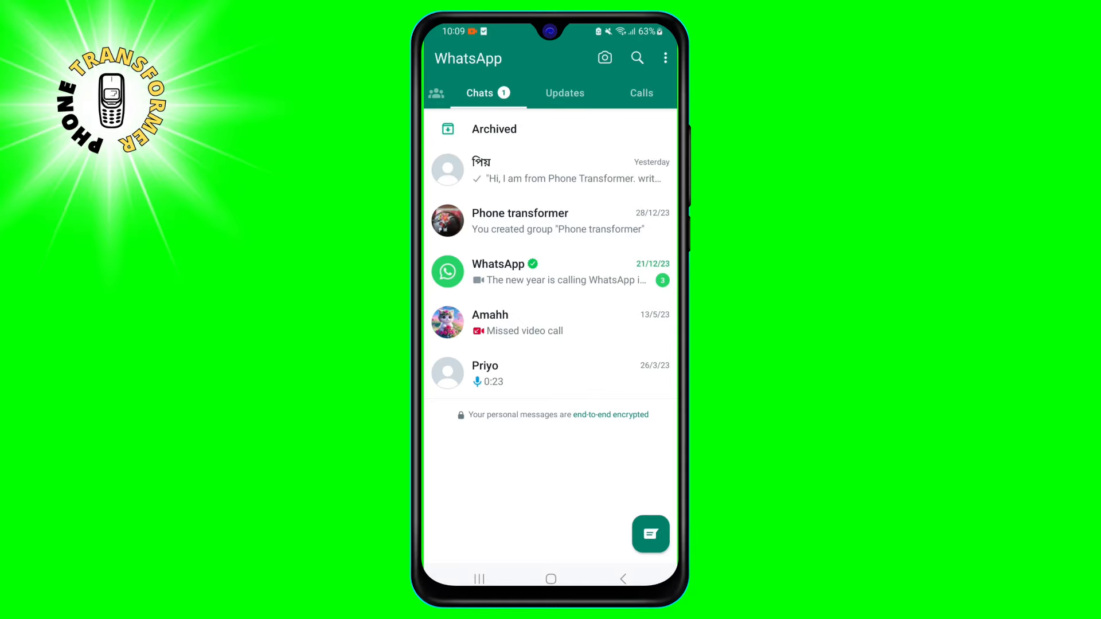
Step: Select yesterday's পিয় chat at the top of the Chats list
{"action": "left_click", "coordinate": [448, 169]}
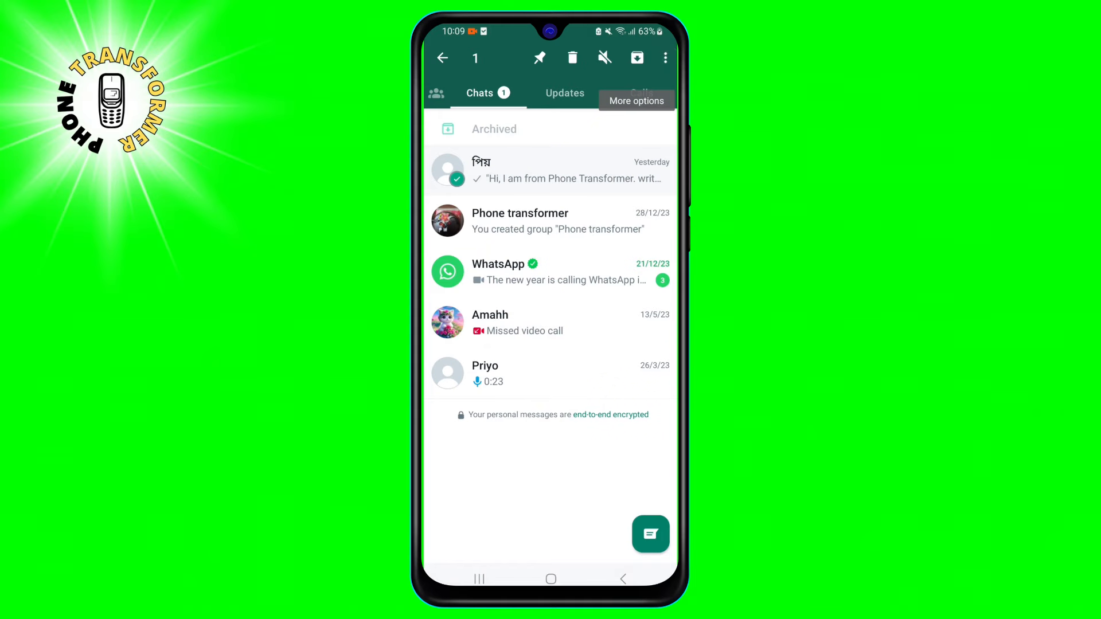
Step: Mark the selected পিয় chat as unread from the More options menu
{"action": "left_click", "coordinate": [665, 57]}
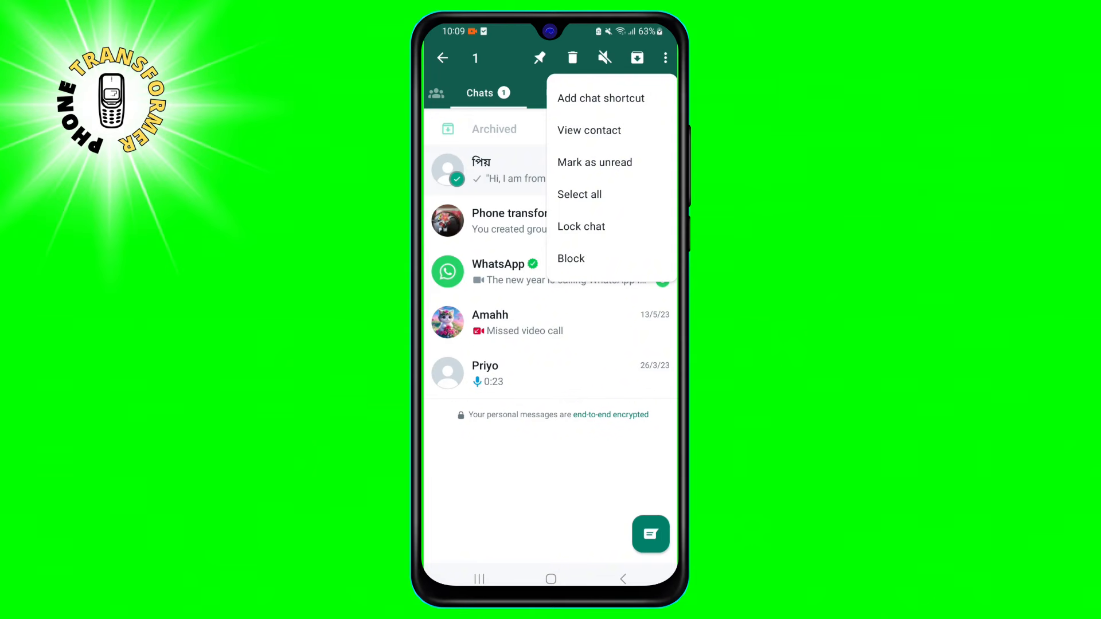
{"action": "mouse_move", "coordinate": [594, 162]}
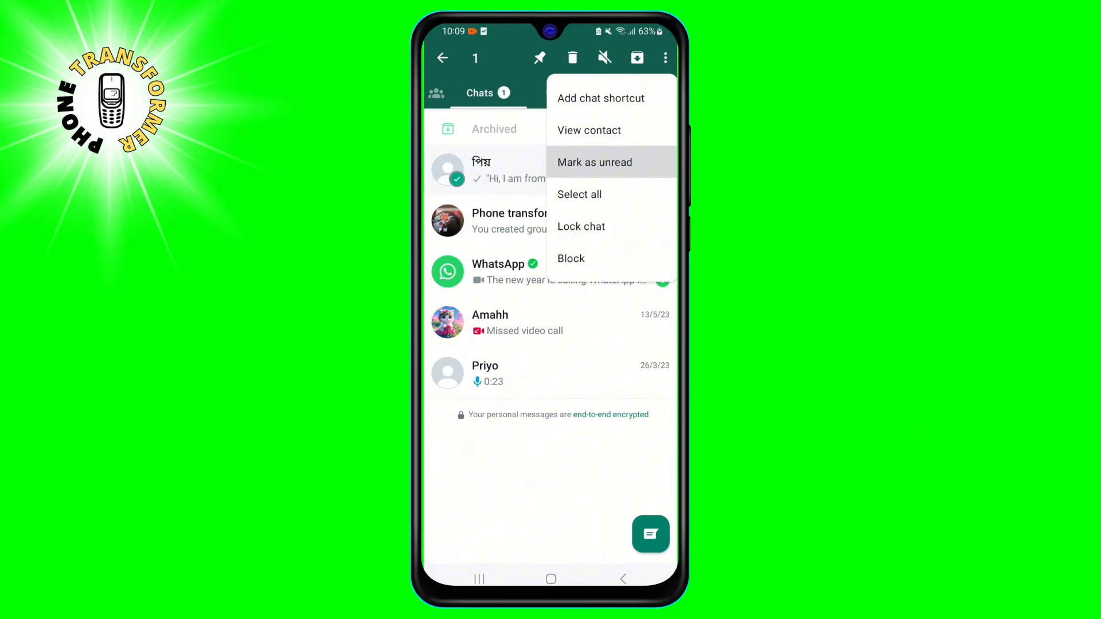
{"action": "left_click", "coordinate": [594, 163]}
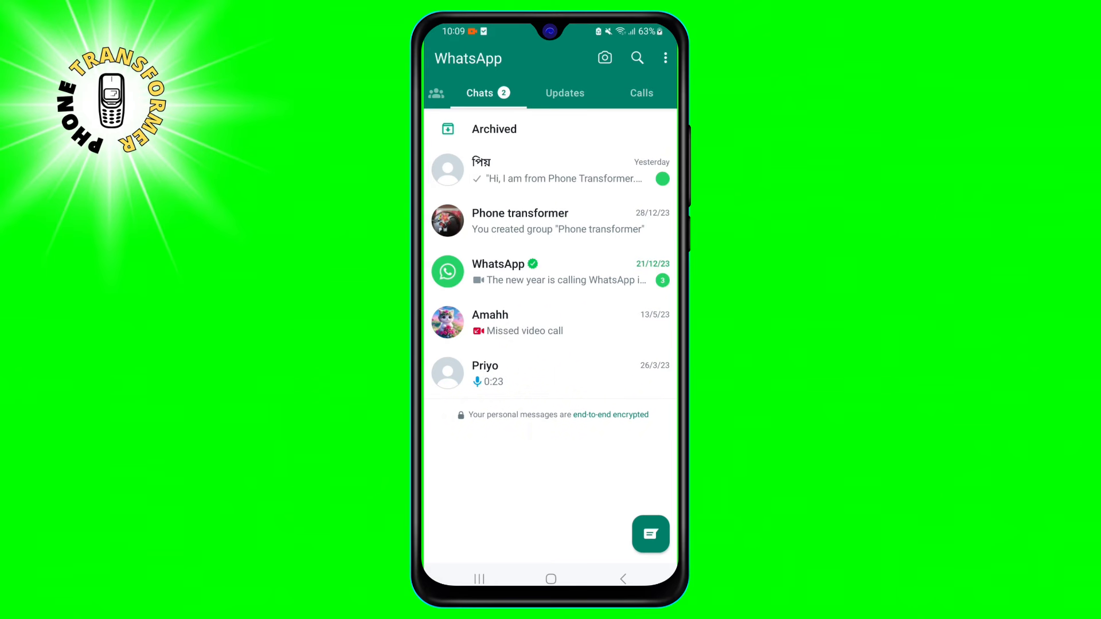
Step: Reselect the পিয় chat and choose Mark as read from More options
{"action": "left_click", "coordinate": [448, 170]}
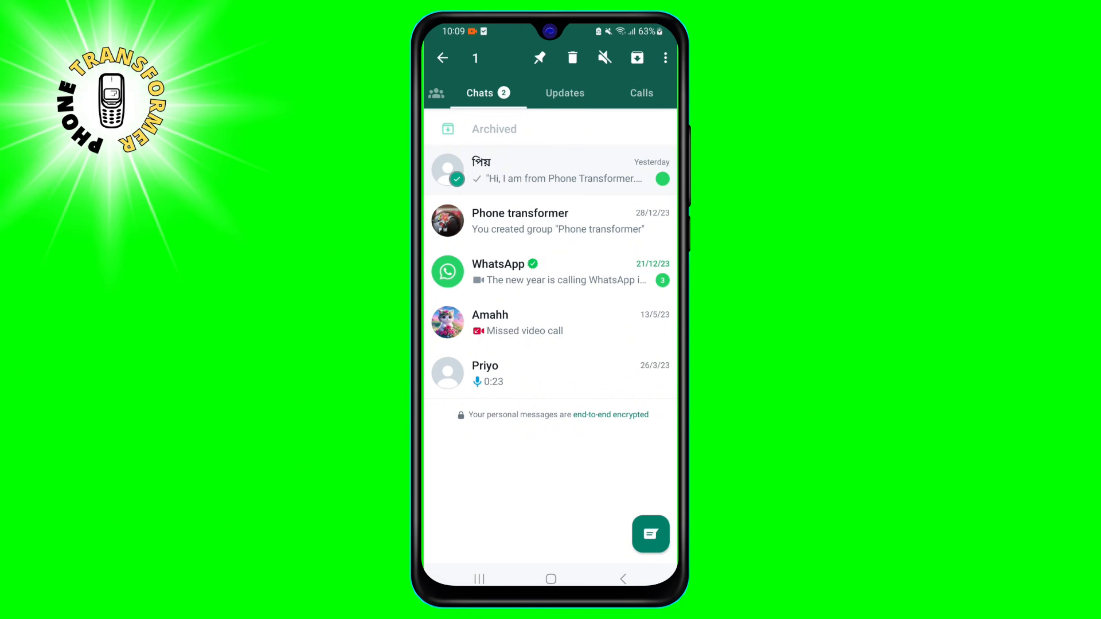
{"action": "left_click", "coordinate": [664, 58]}
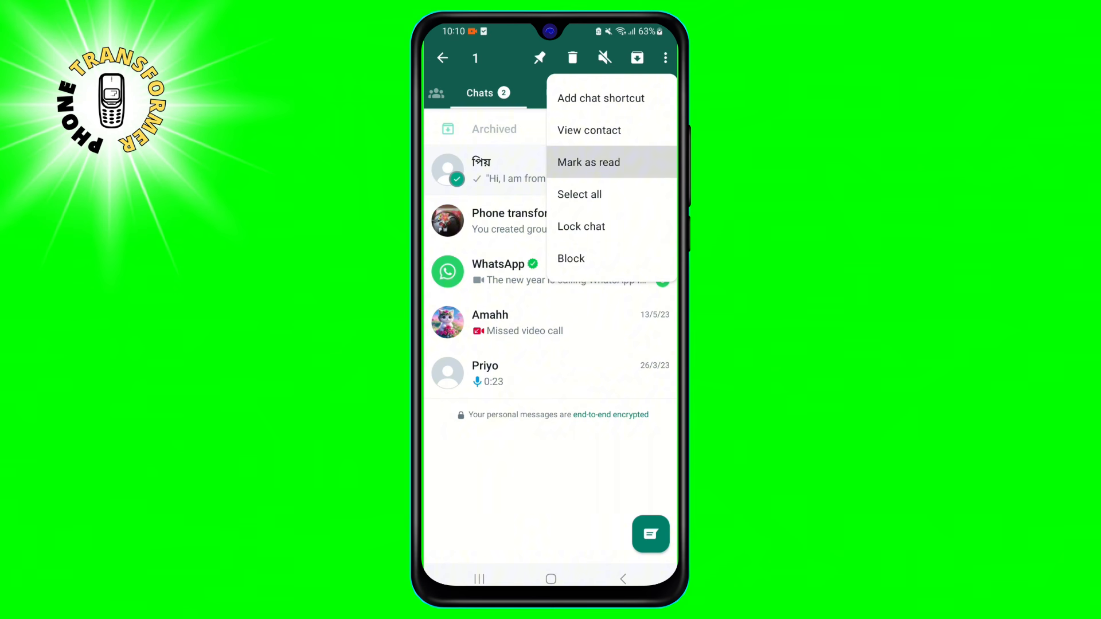
{"action": "left_click", "coordinate": [589, 162]}
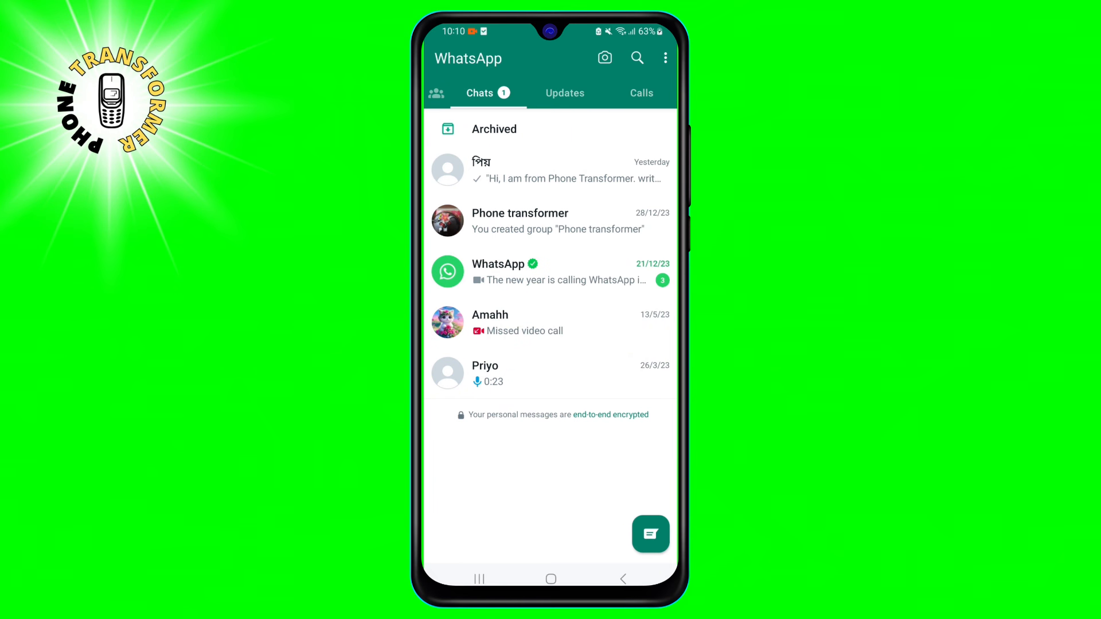